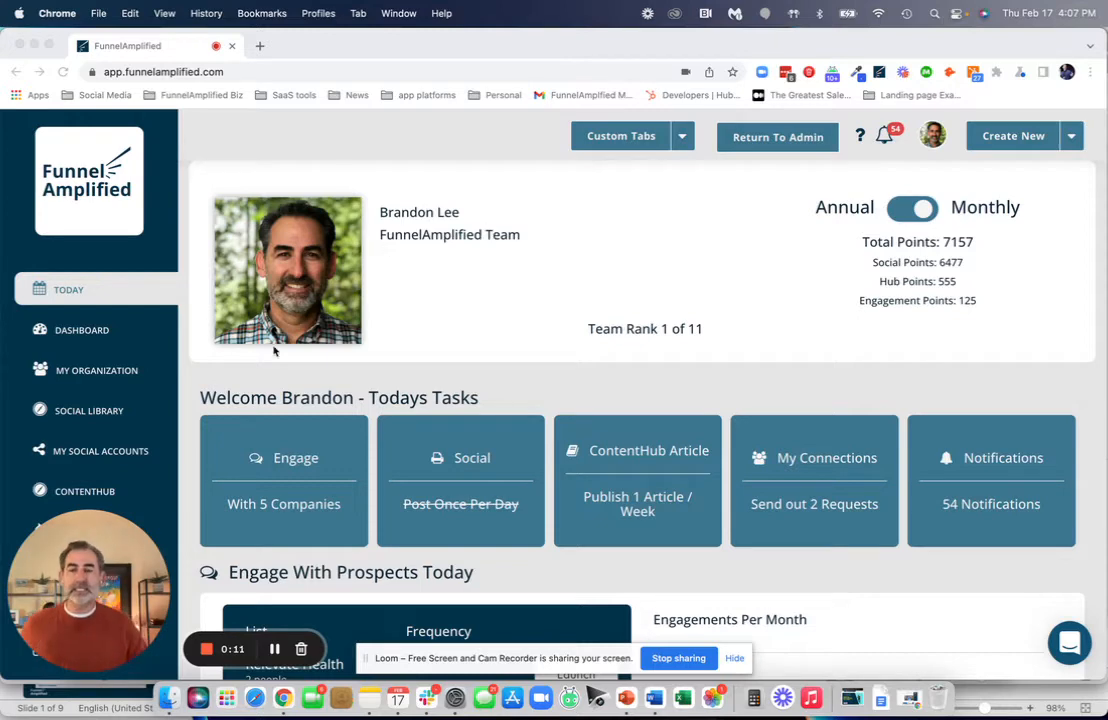
mouse_move(182, 397)
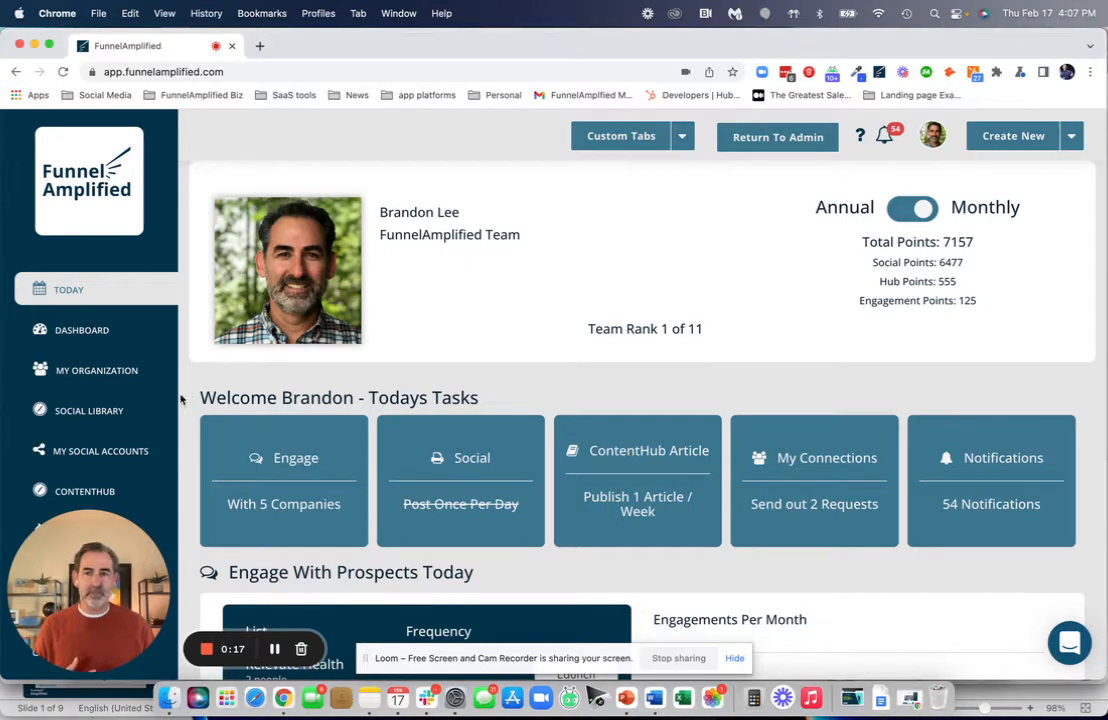
- Choose Library from the Social Library sidebar flyout on the Today dashboard
click(89, 410)
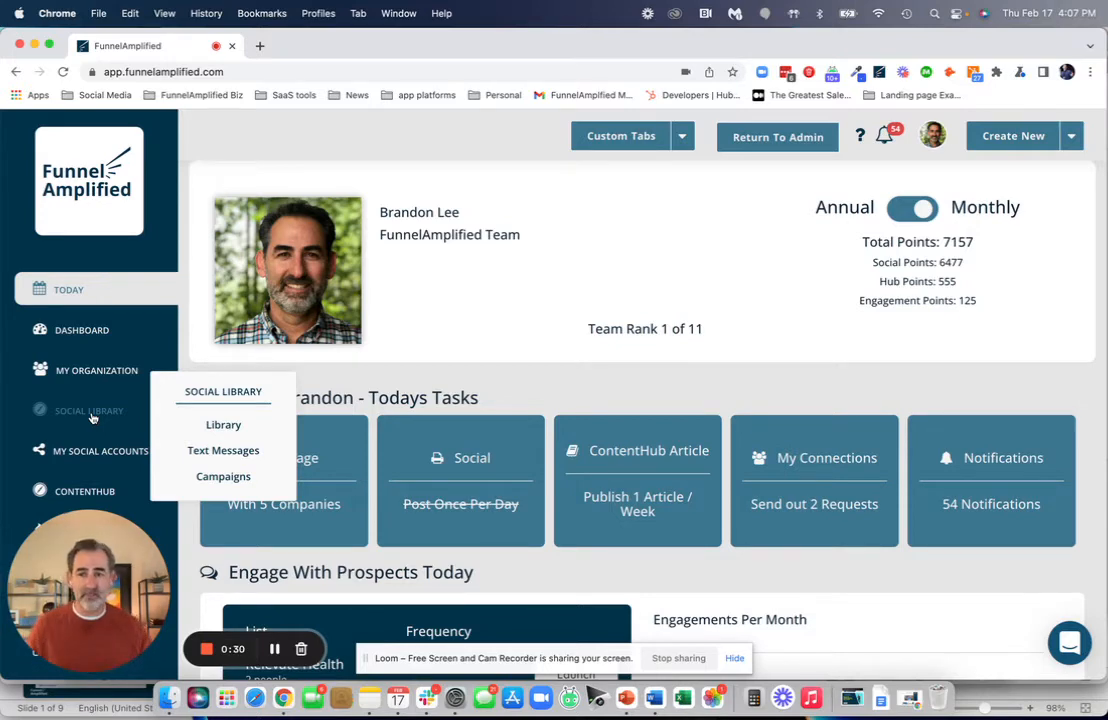
click(223, 424)
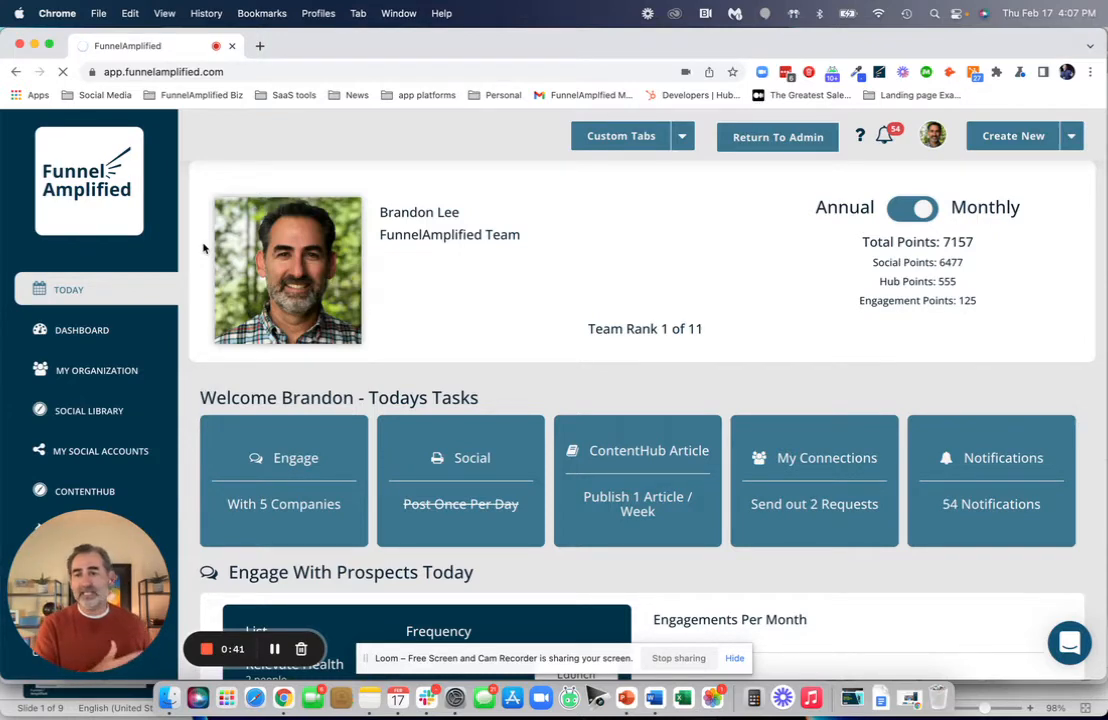
- Load Social Posts and review its Networks, Time, Status, Author and Favorite Posts filters
click(89, 410)
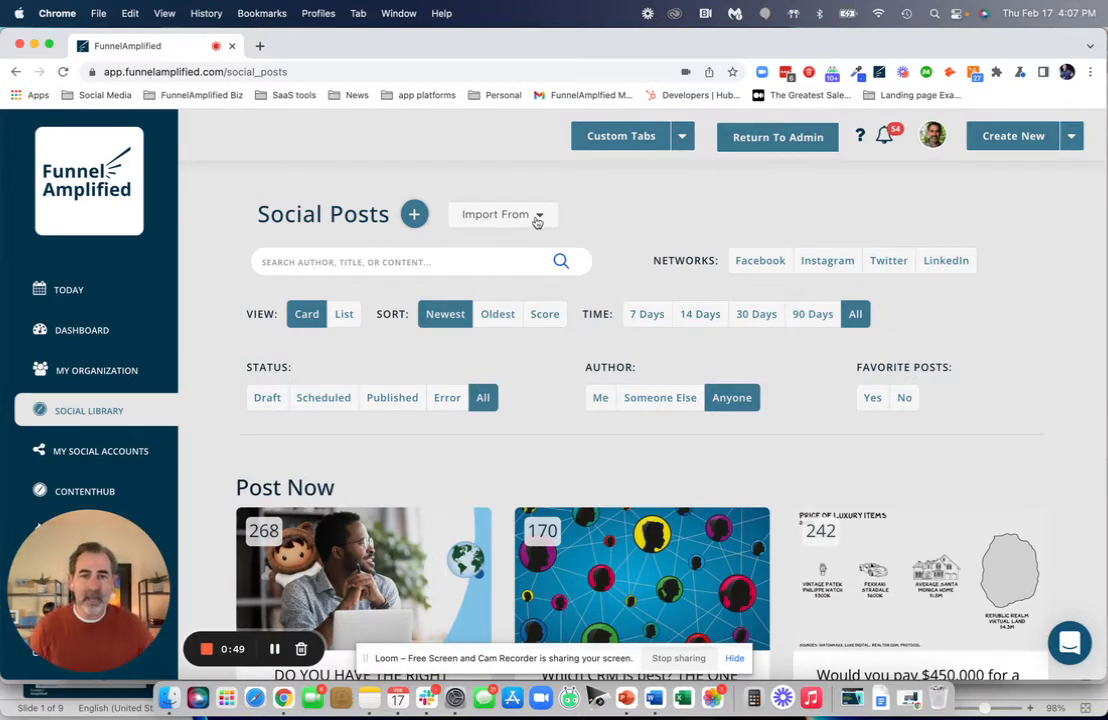
mouse_move(636, 212)
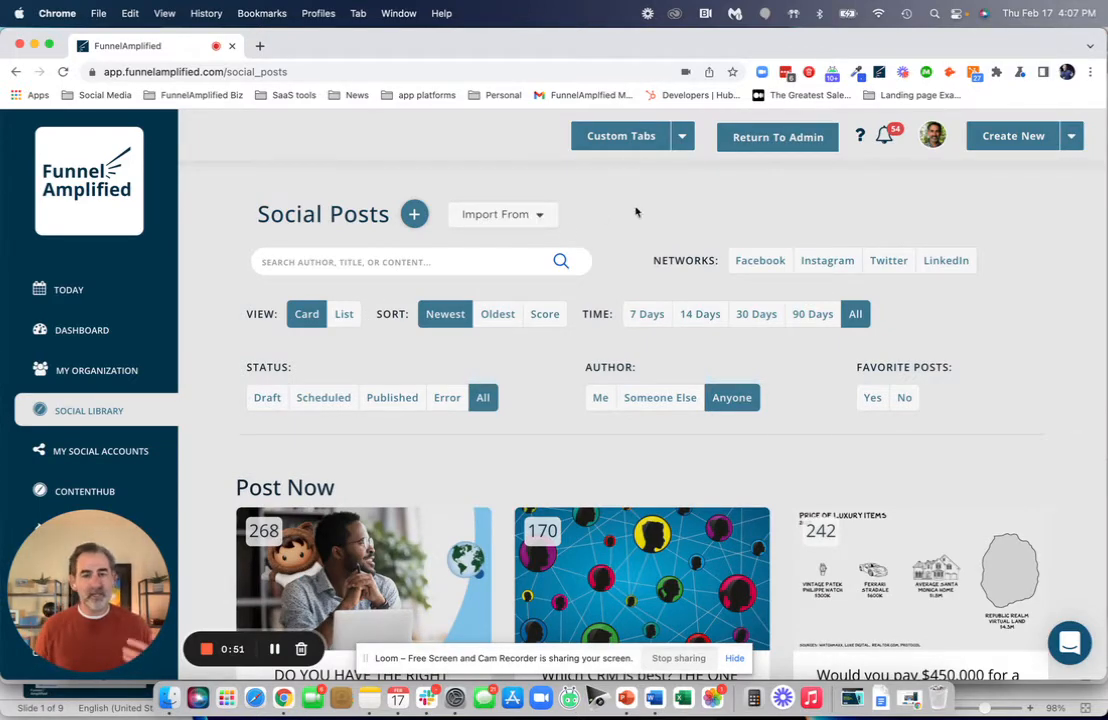
scroll(down, 3)
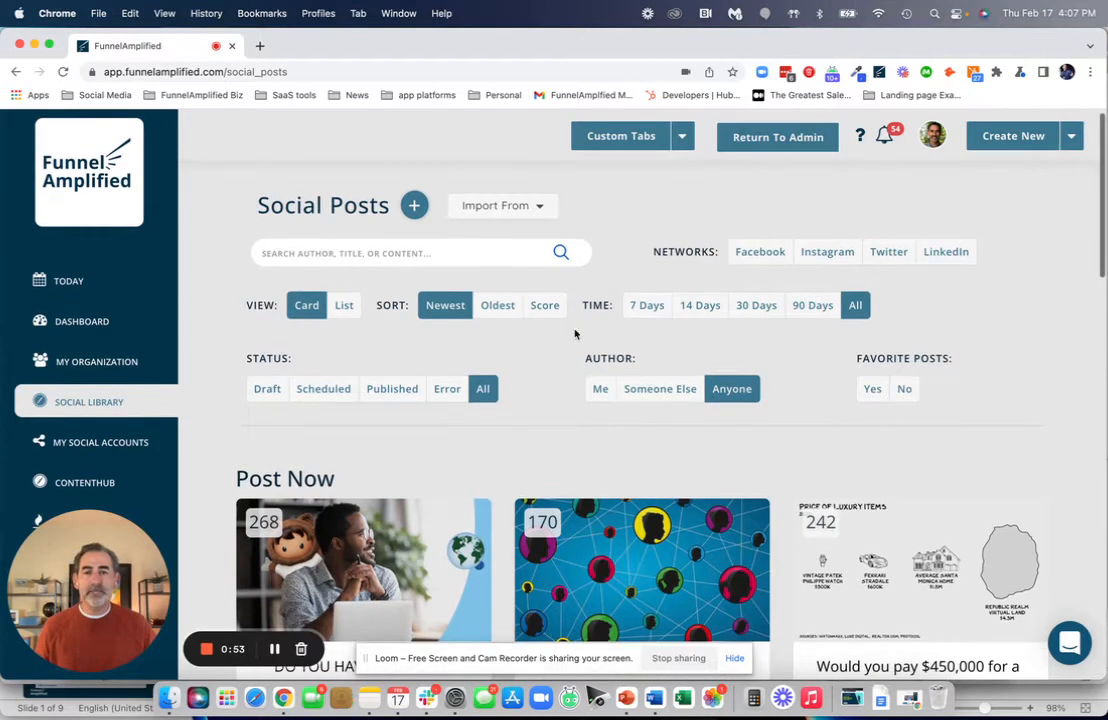
scroll(down, 3)
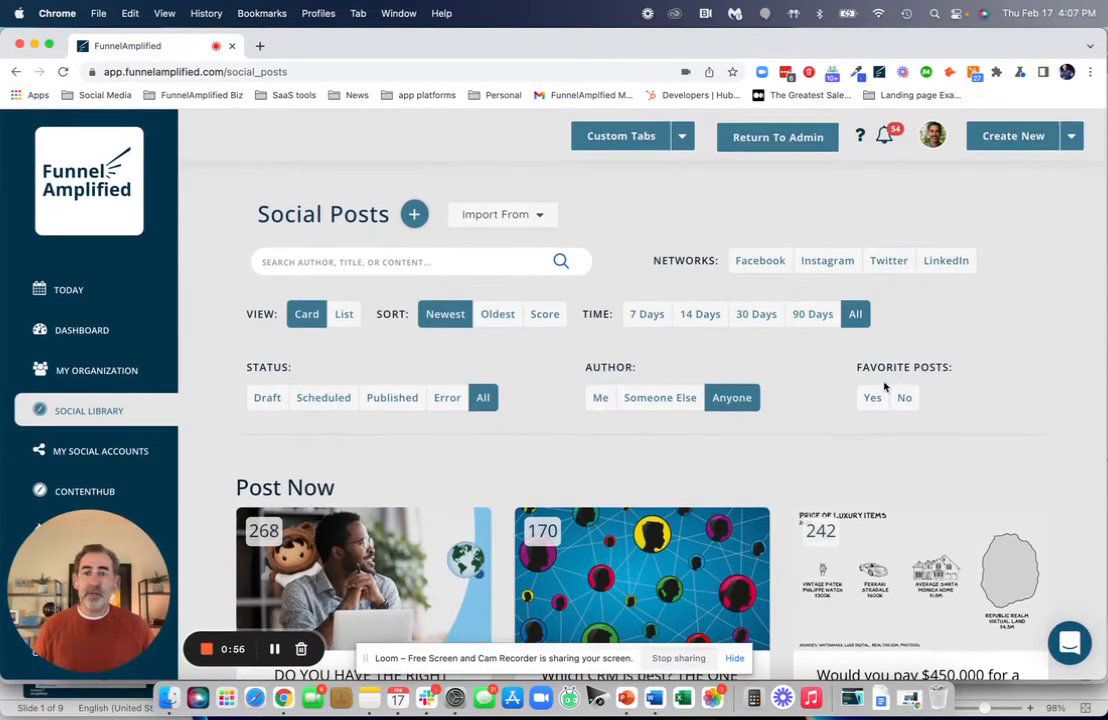
click(871, 397)
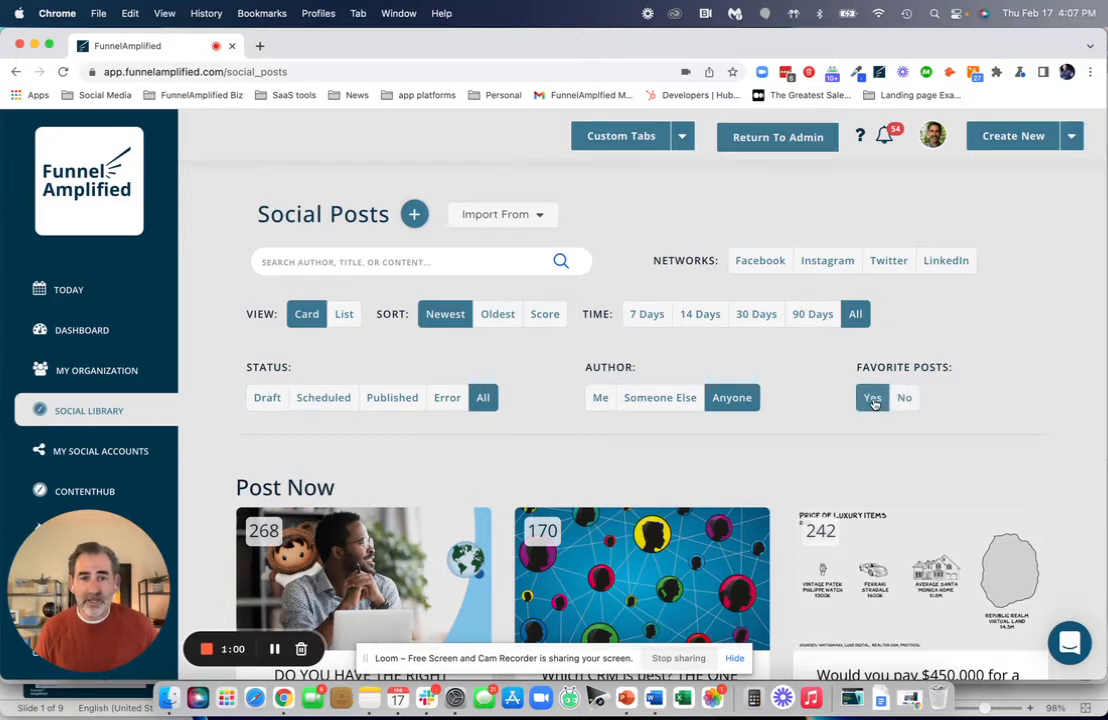
click(600, 397)
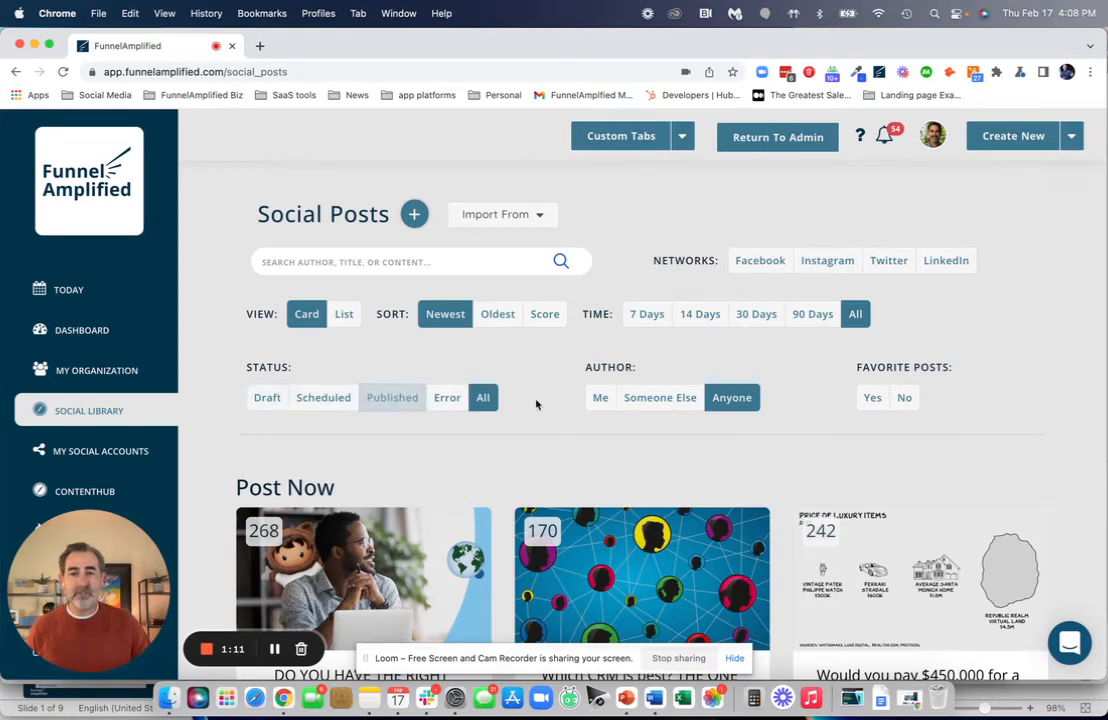
click(600, 397)
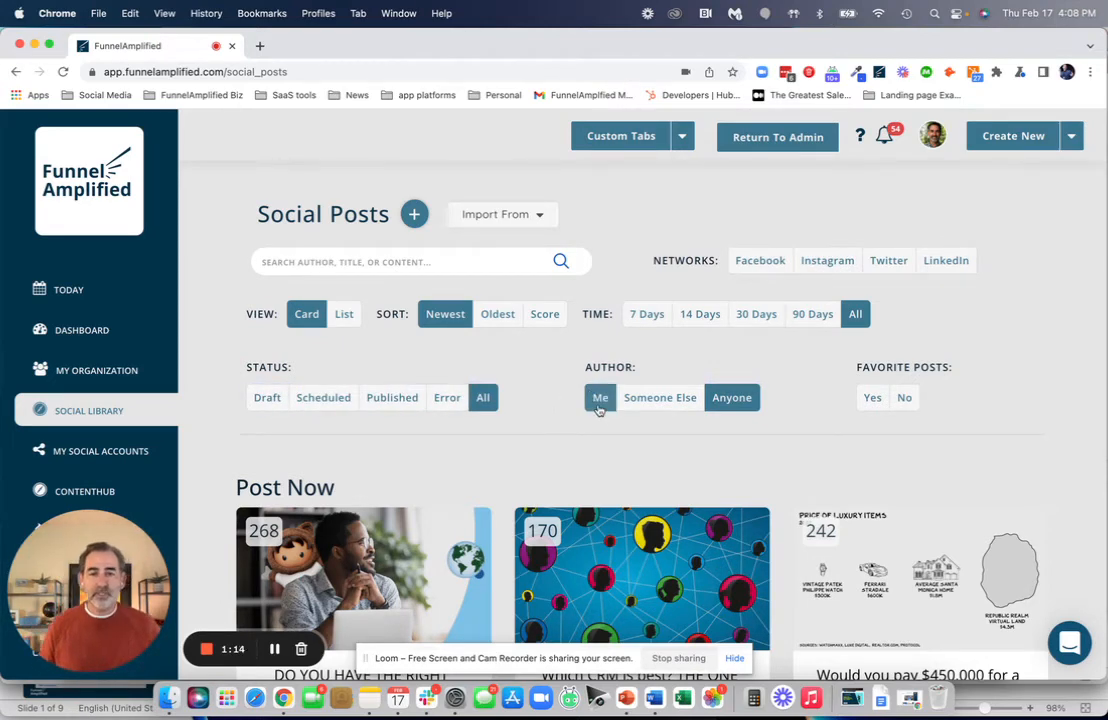
scroll(down, 3)
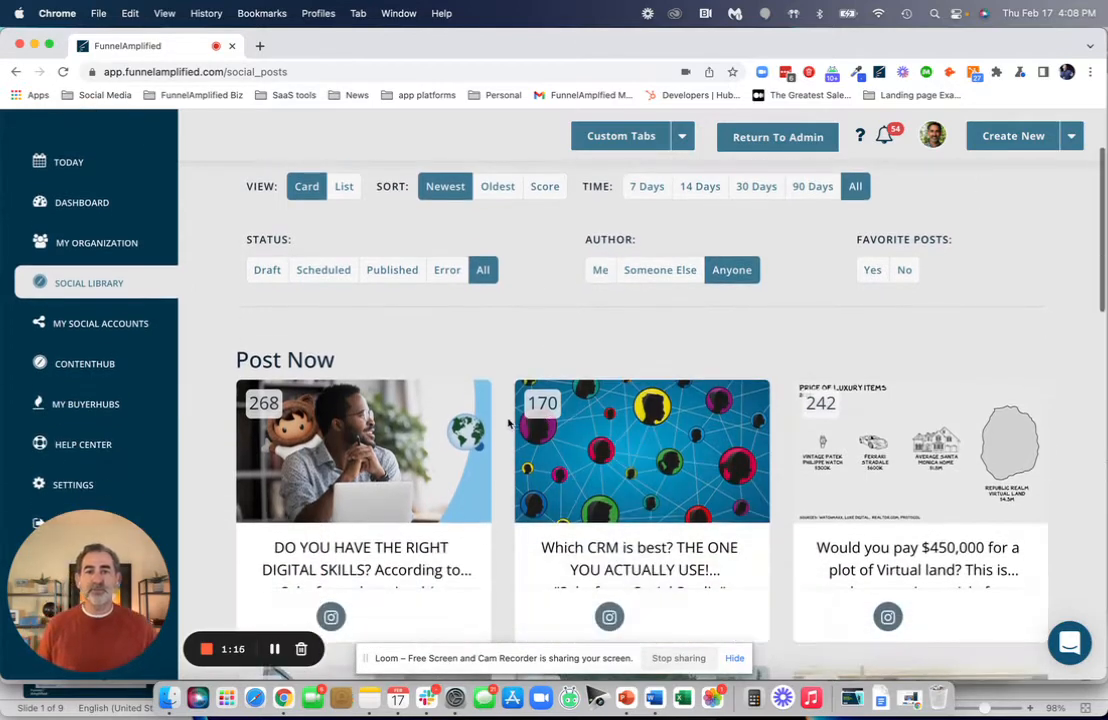
scroll(down, 3)
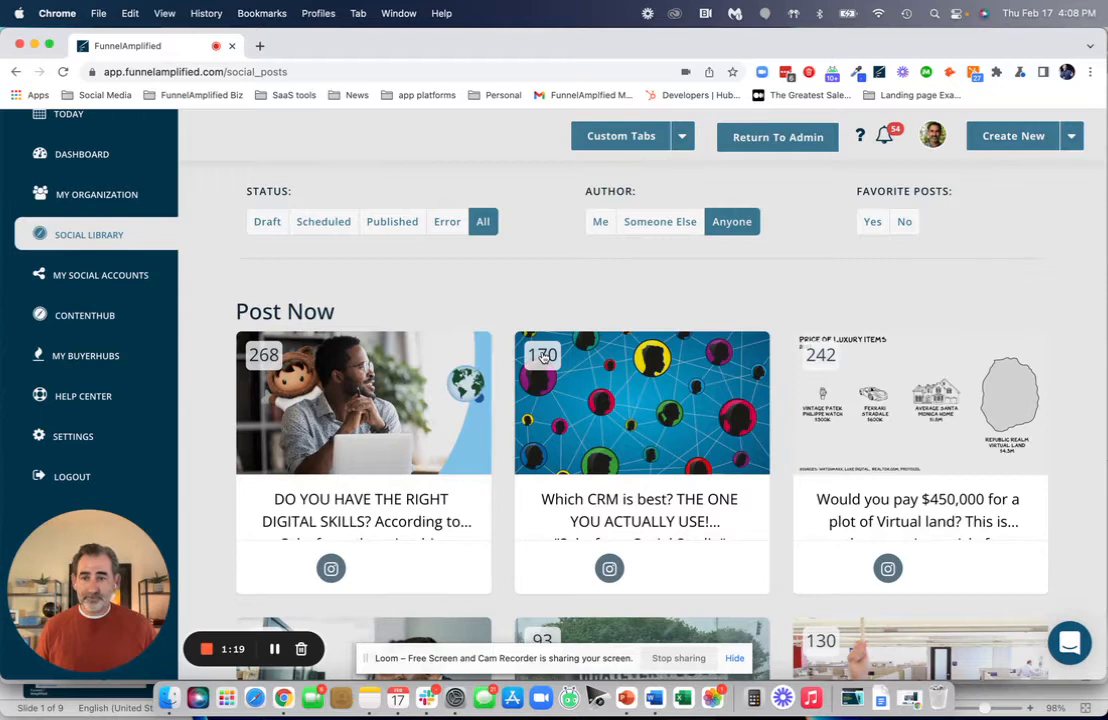
mouse_move(538, 288)
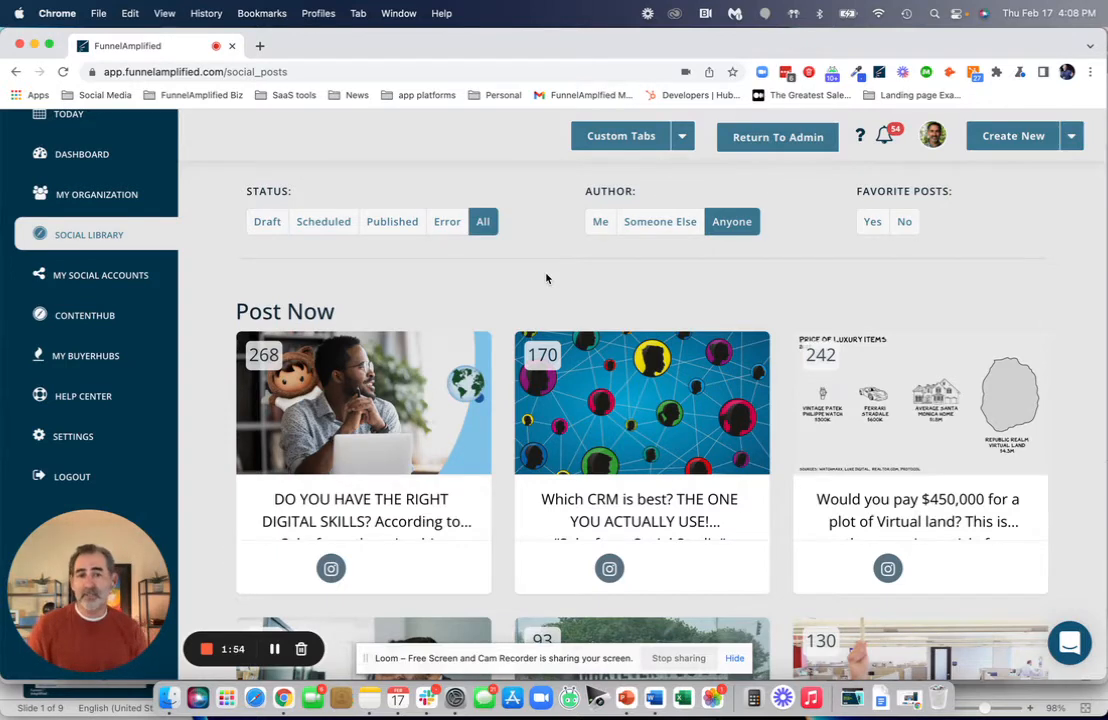
mouse_move(770, 268)
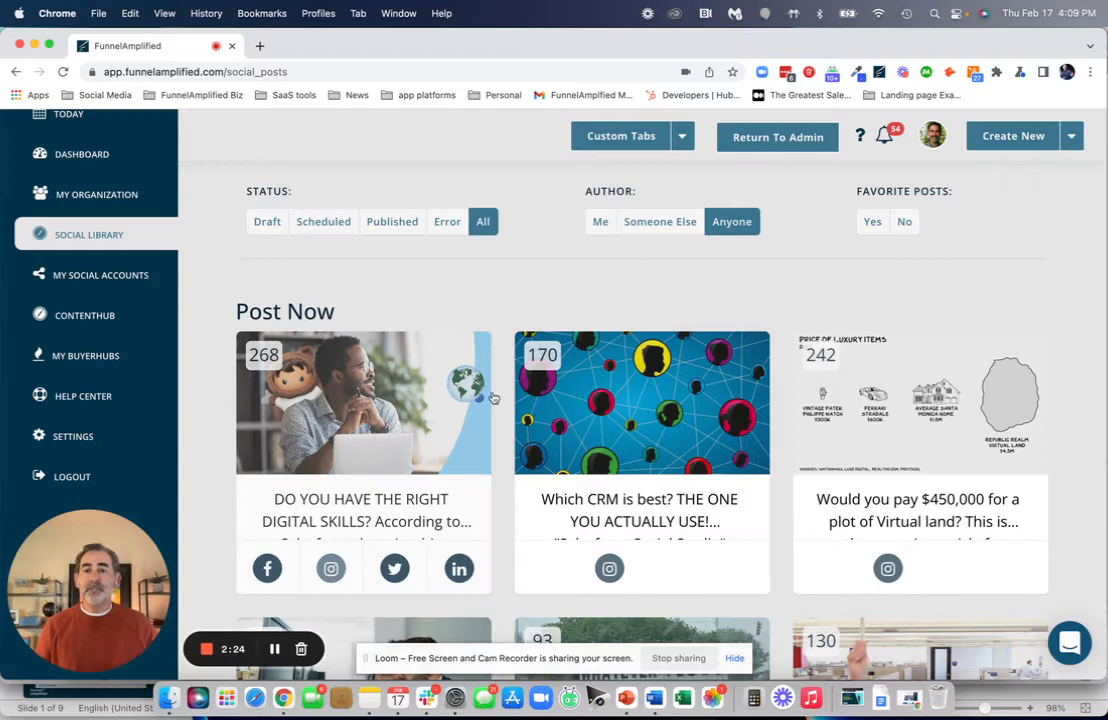
scroll(down, 3)
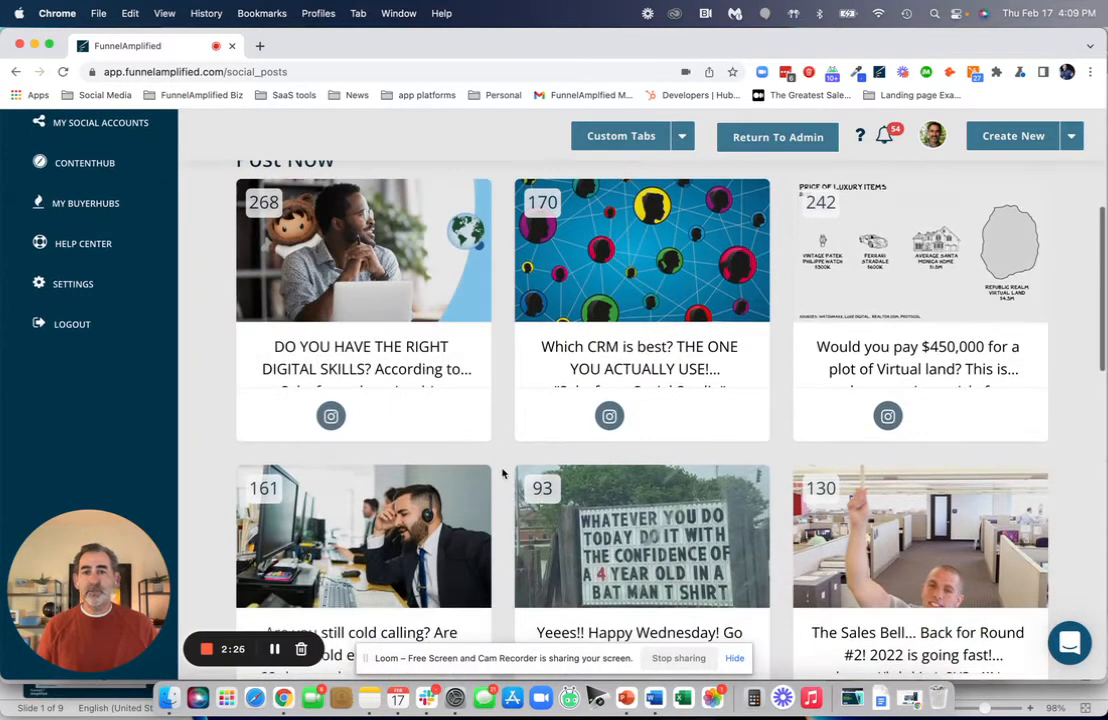
scroll(down, 3)
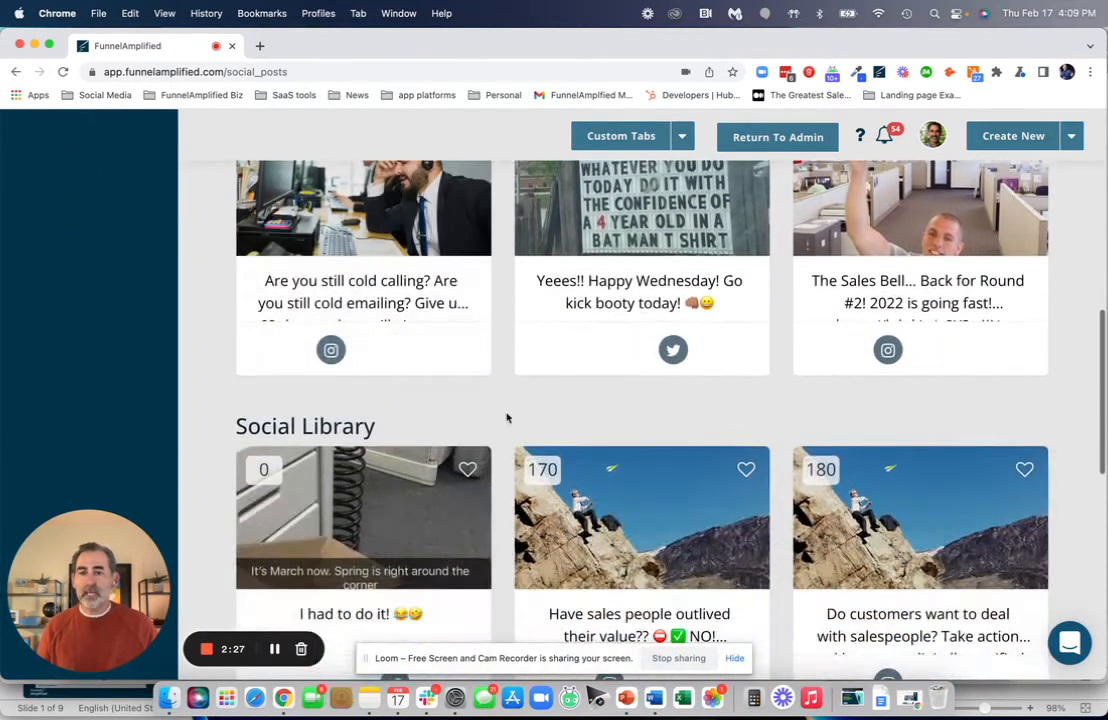
scroll(down, 3)
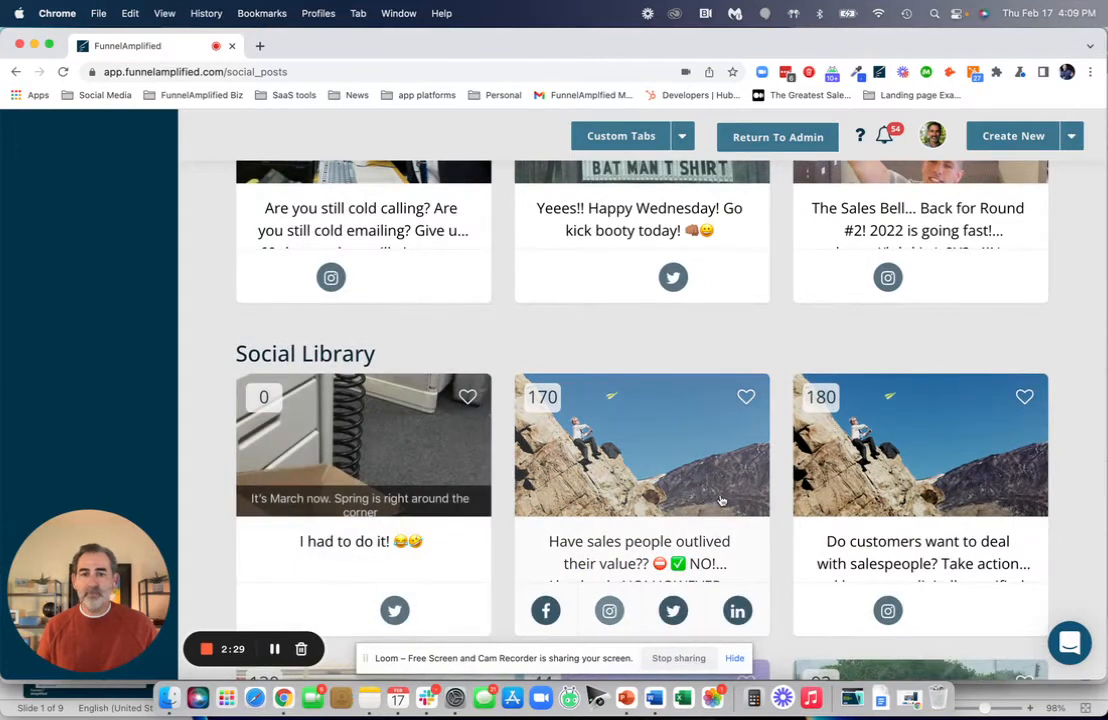
scroll(down, 3)
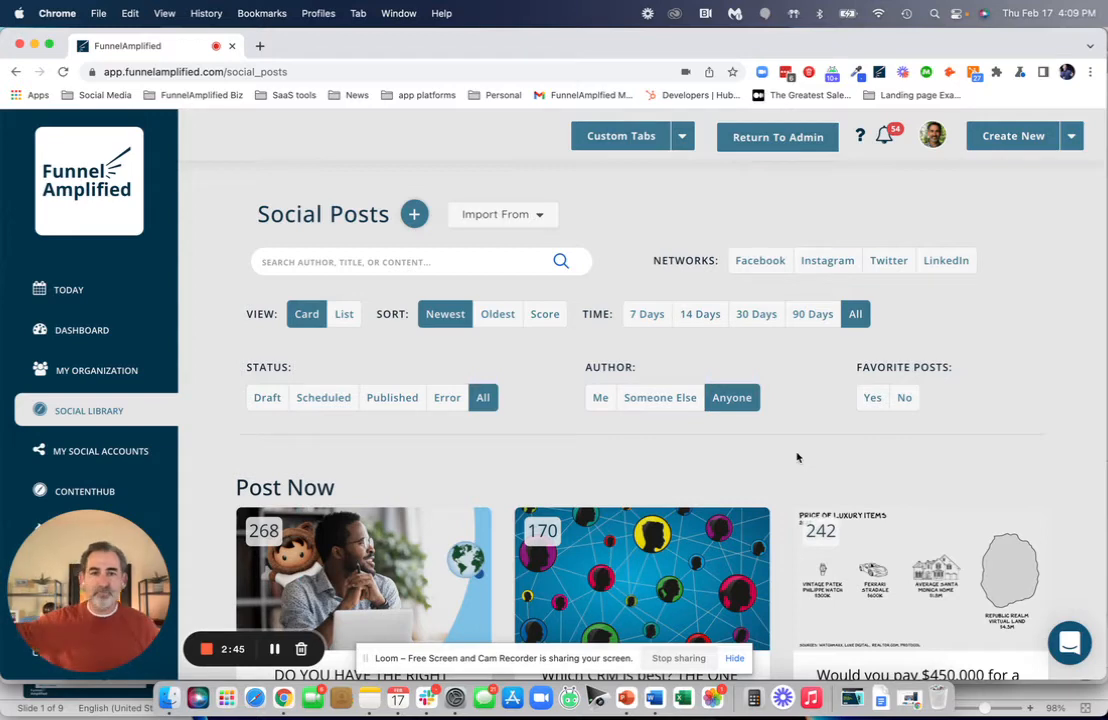
mouse_move(795, 402)
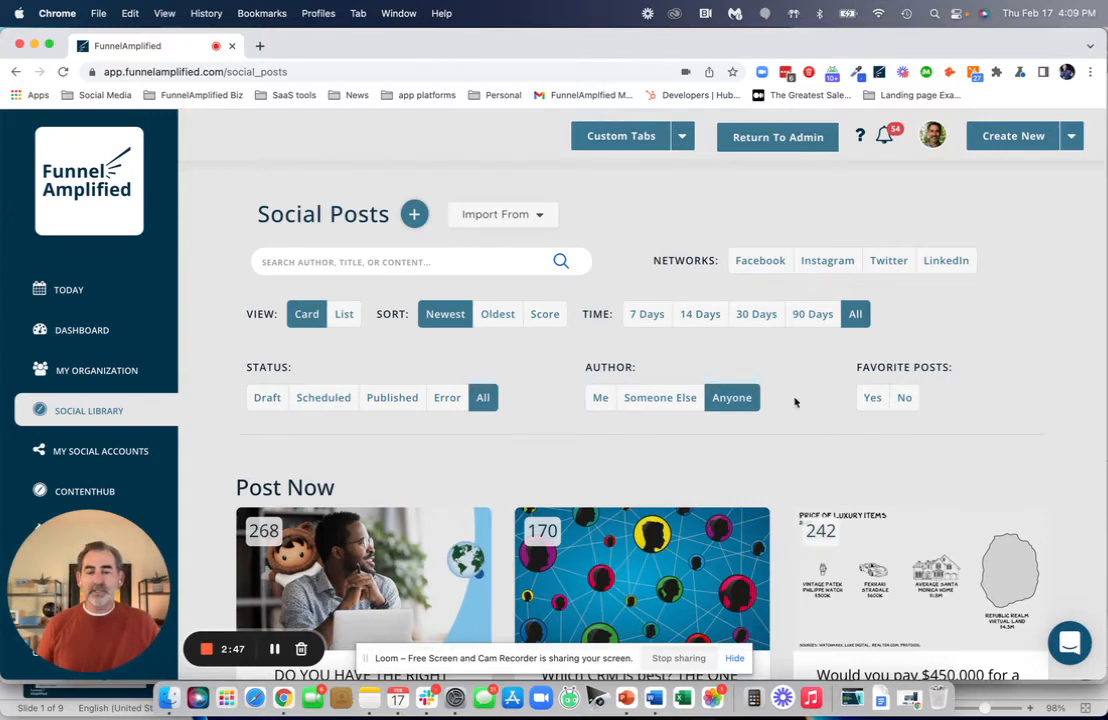
- Set filters to Favorite Posts: Yes, Networks: Instagram, and Time: 90 Days
click(872, 397)
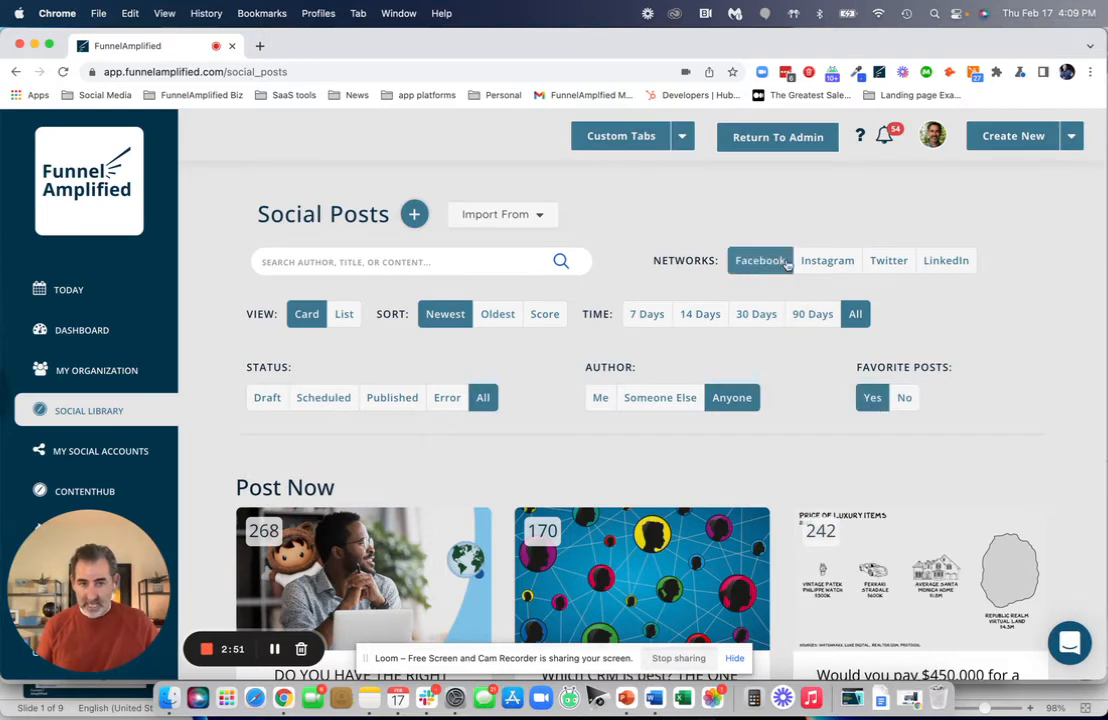
click(827, 260)
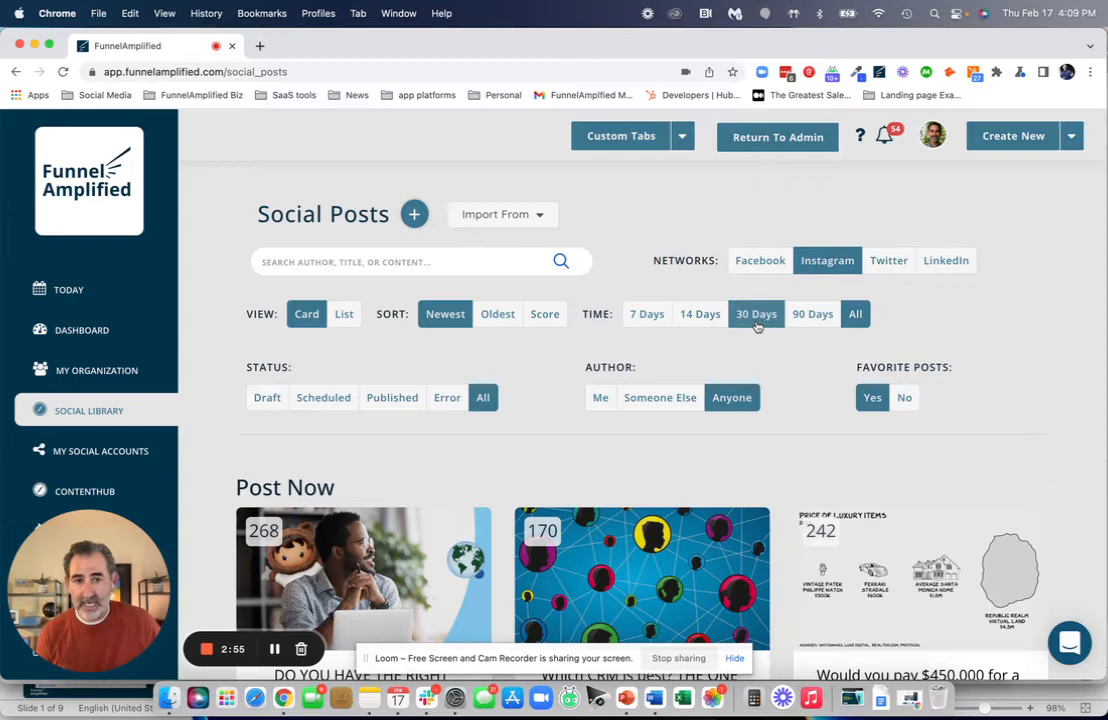
click(812, 313)
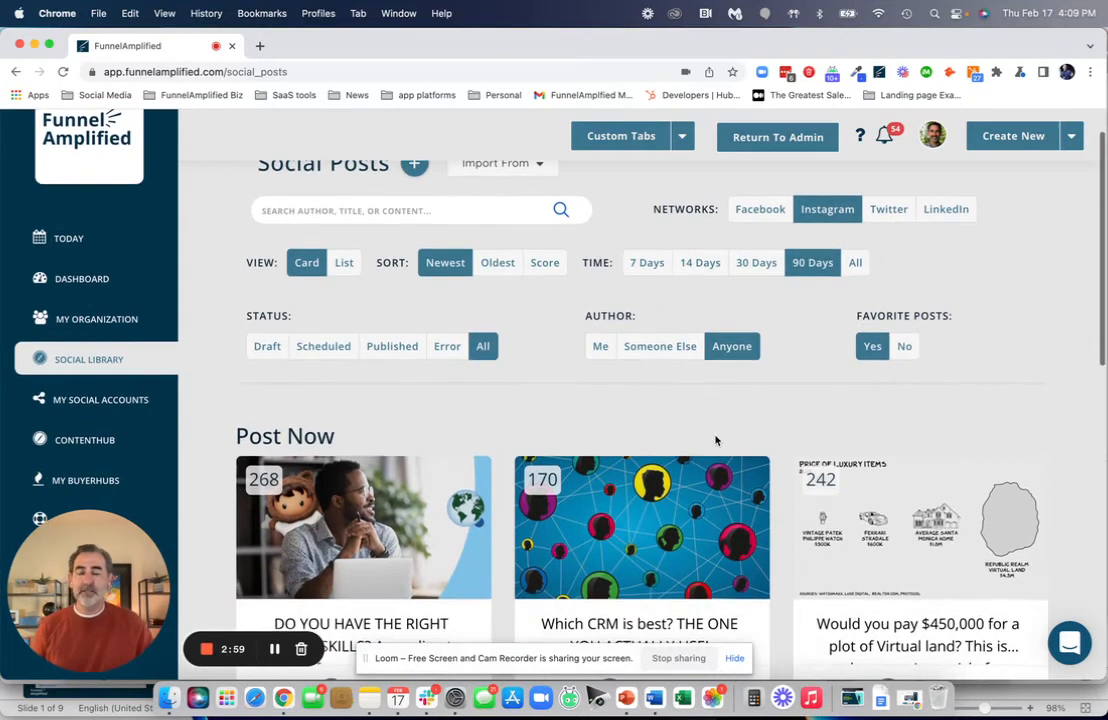
- Scroll the filtered results to find the favourited Social Library card scored 78
scroll(down, 3)
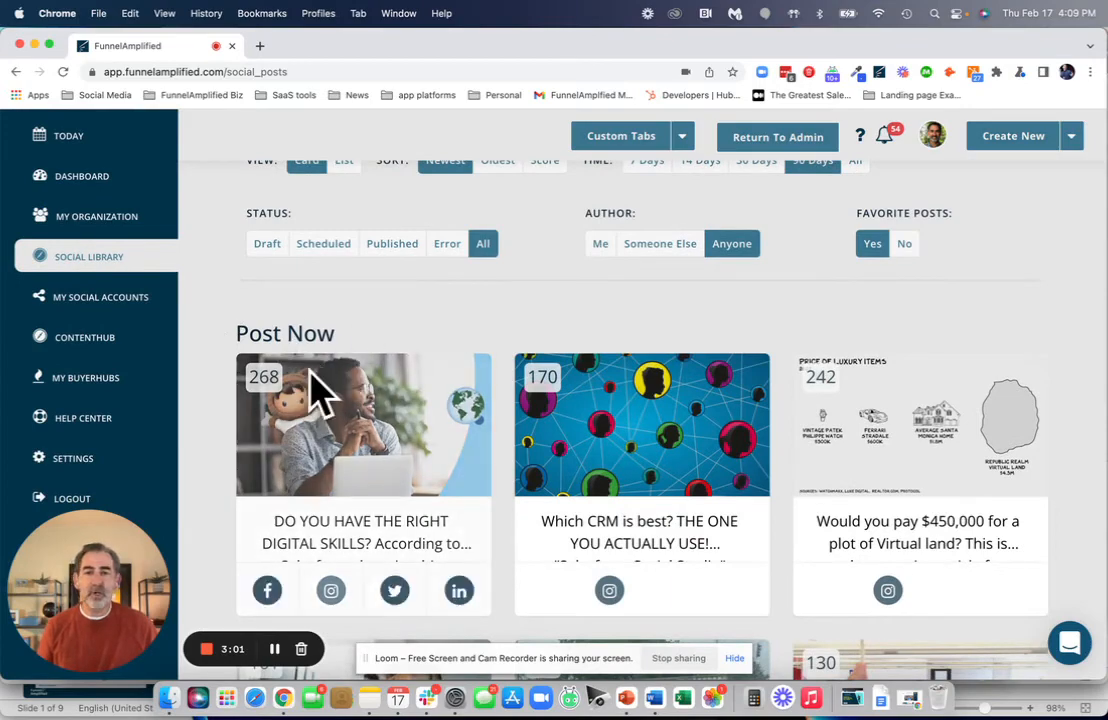
scroll(down, 3)
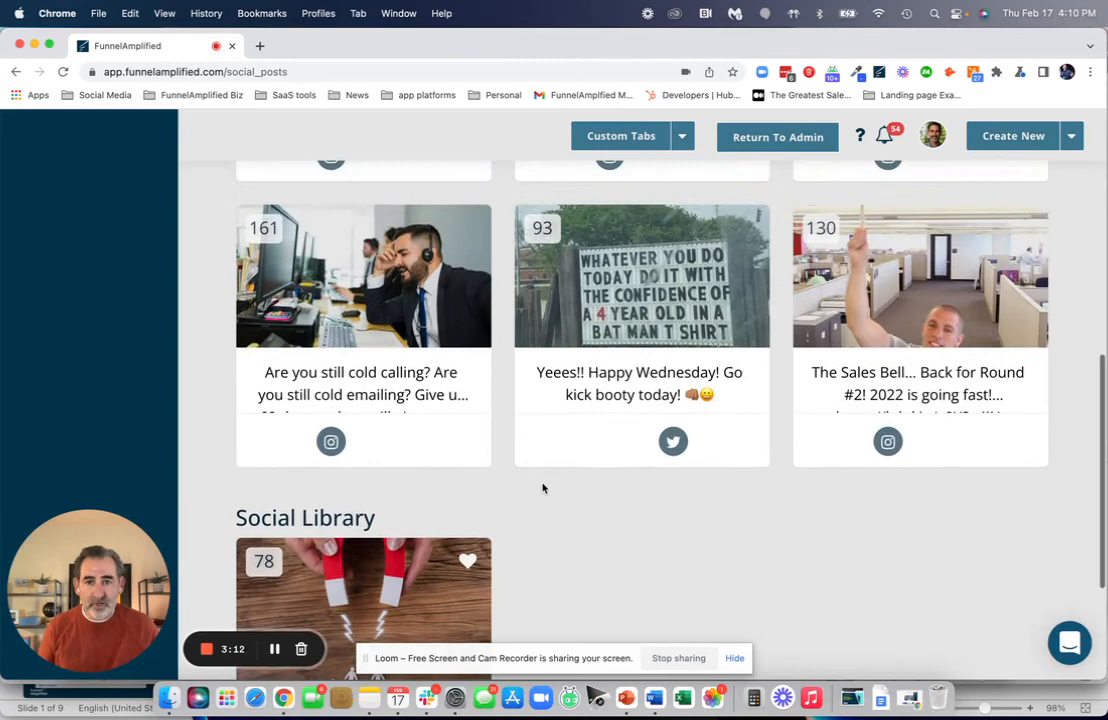
scroll(up, 3)
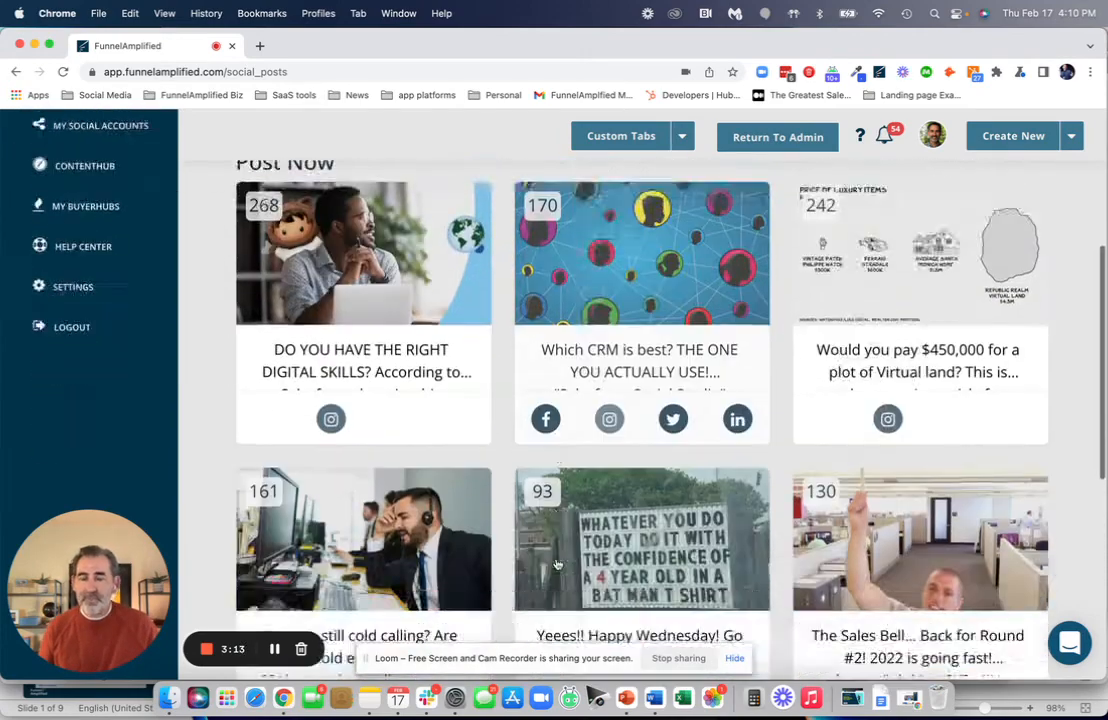
scroll(down, 3)
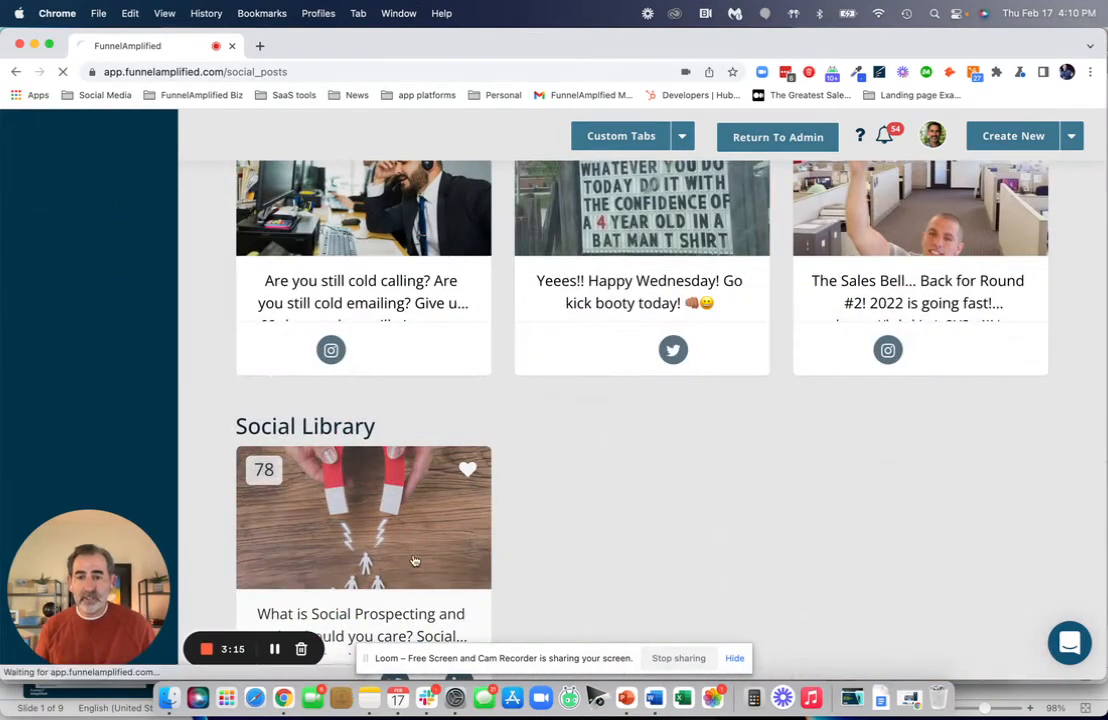
- Read the Social Prospecting post's detail page (score 78), then go back to the list
click(363, 517)
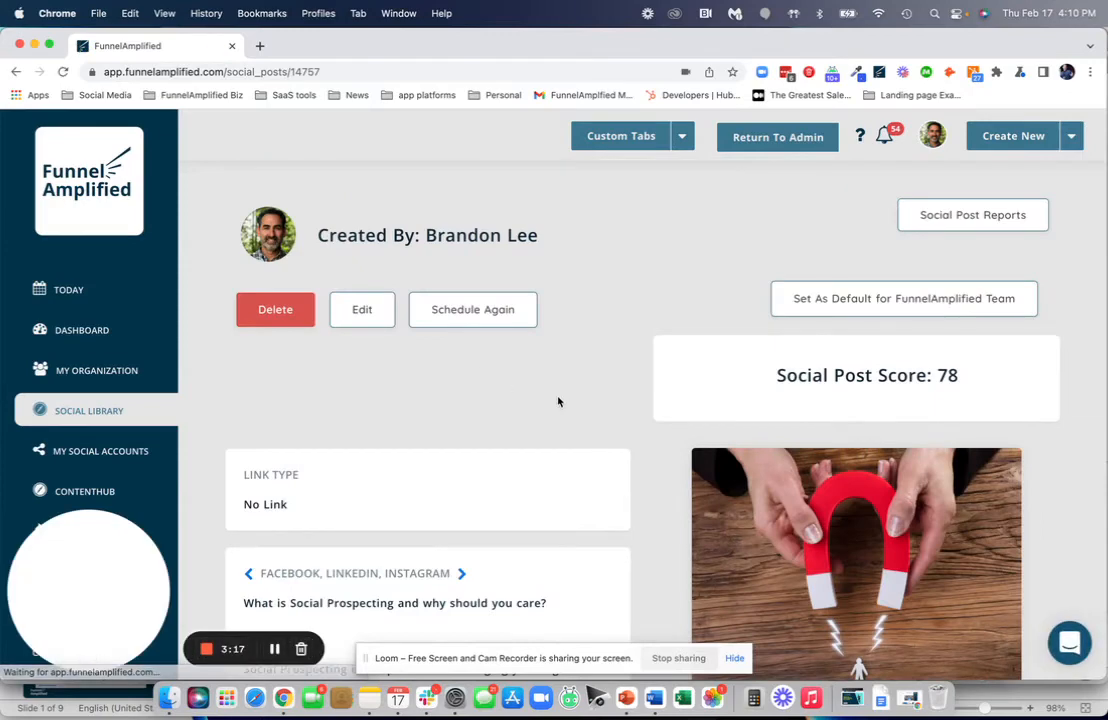
scroll(down, 3)
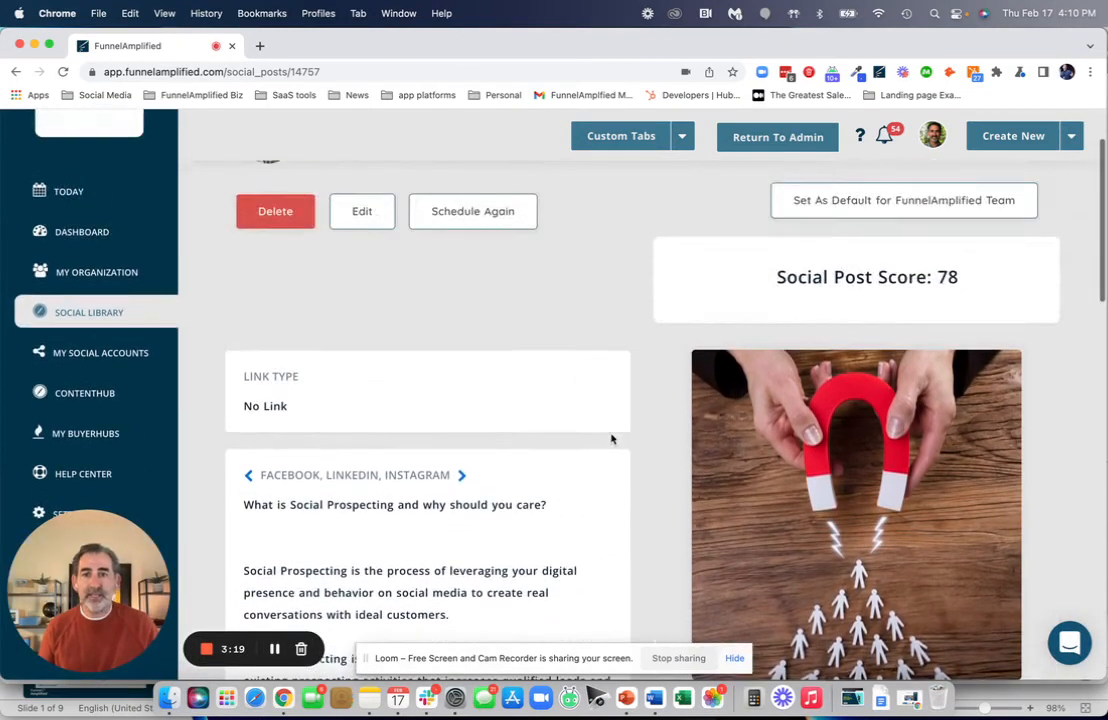
scroll(down, 3)
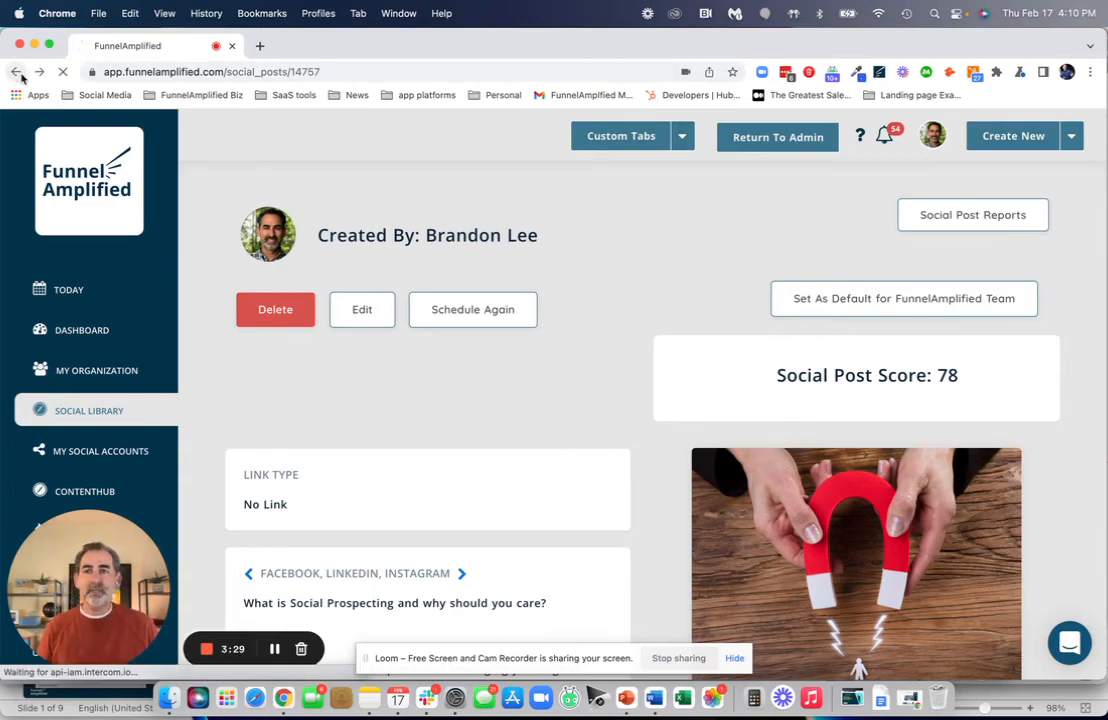
click(16, 71)
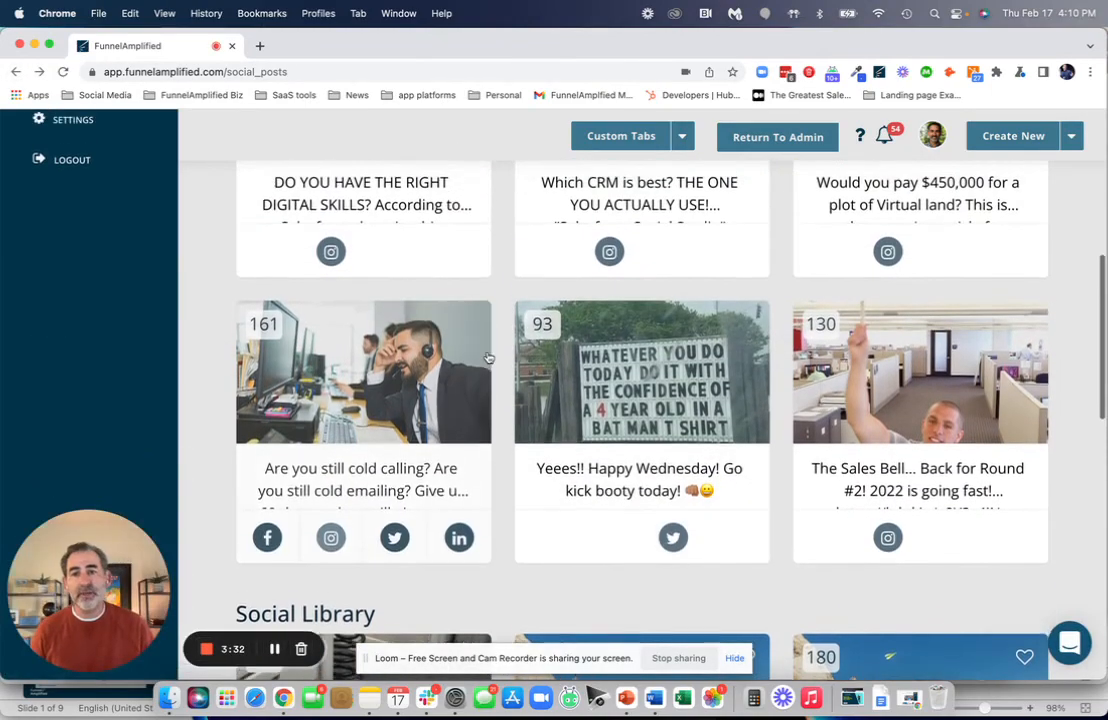